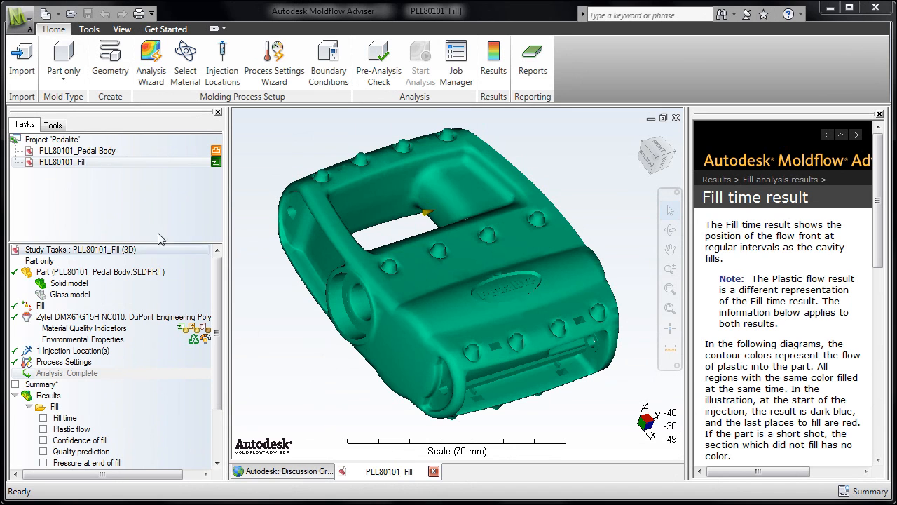
pyautogui.moveTo(21, 59)
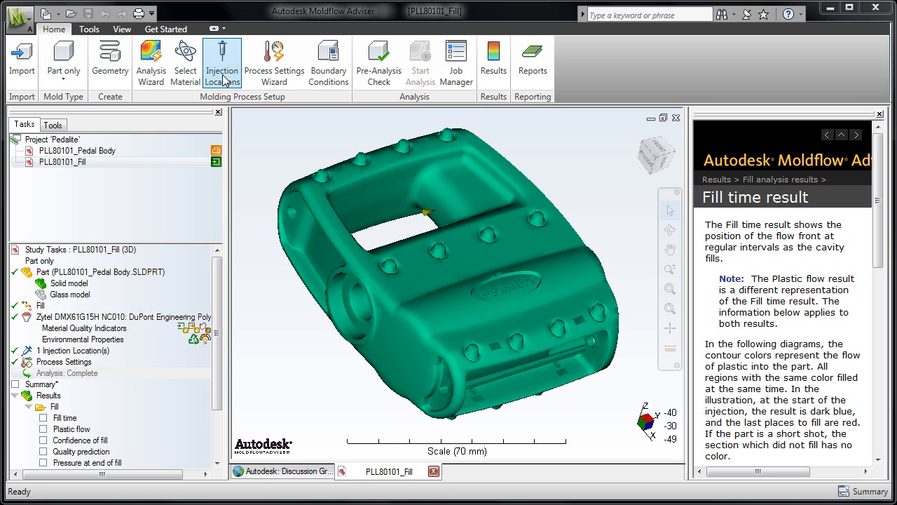
pyautogui.moveTo(274, 62)
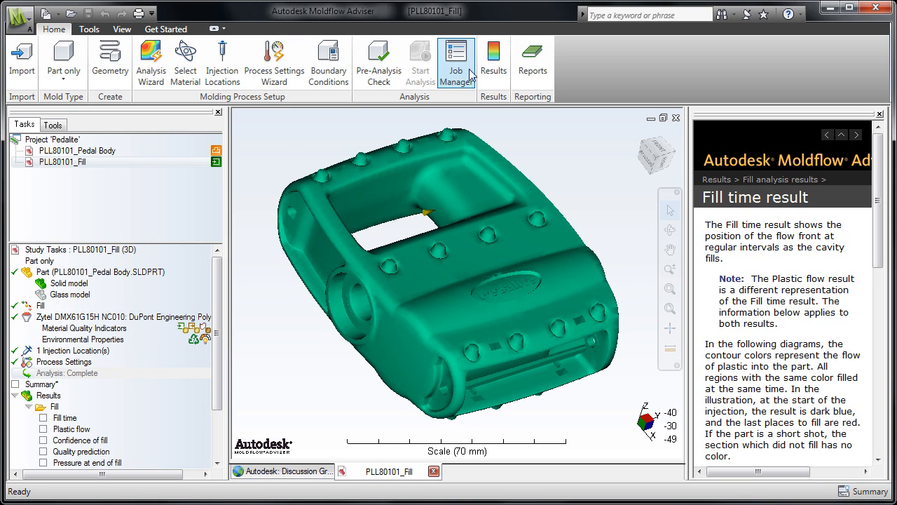
pyautogui.moveTo(494, 60)
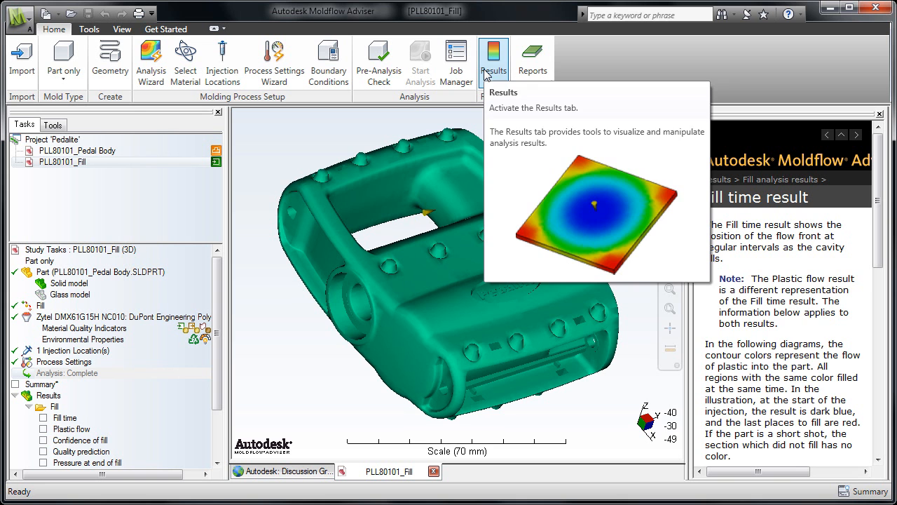
# - Switch the pedal body to a top-down view using the ViewCube's TOP face
pyautogui.click(493, 59)
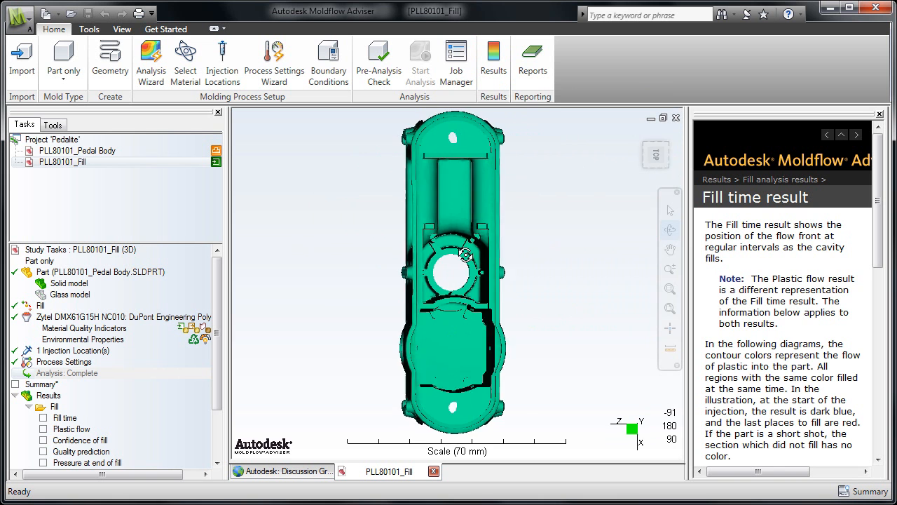
pyautogui.moveTo(463, 254); pyautogui.dragTo(496, 308)
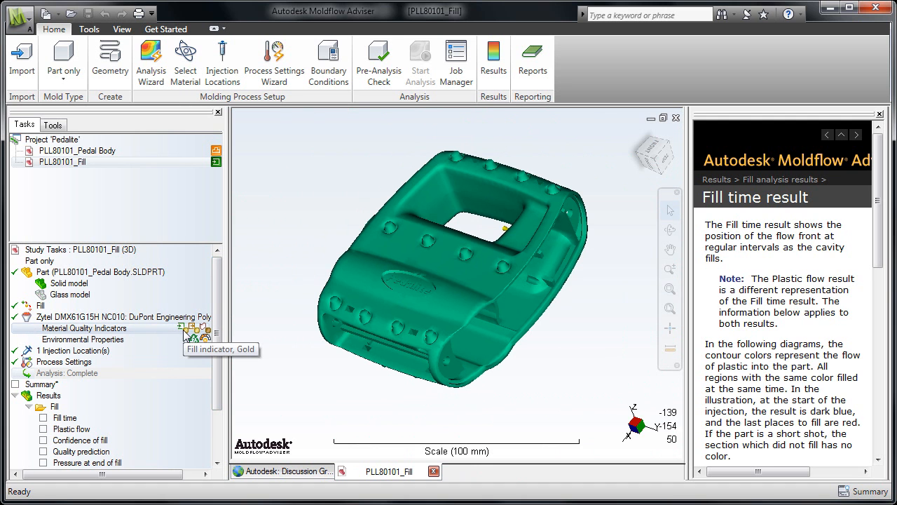
pyautogui.moveTo(197, 330)
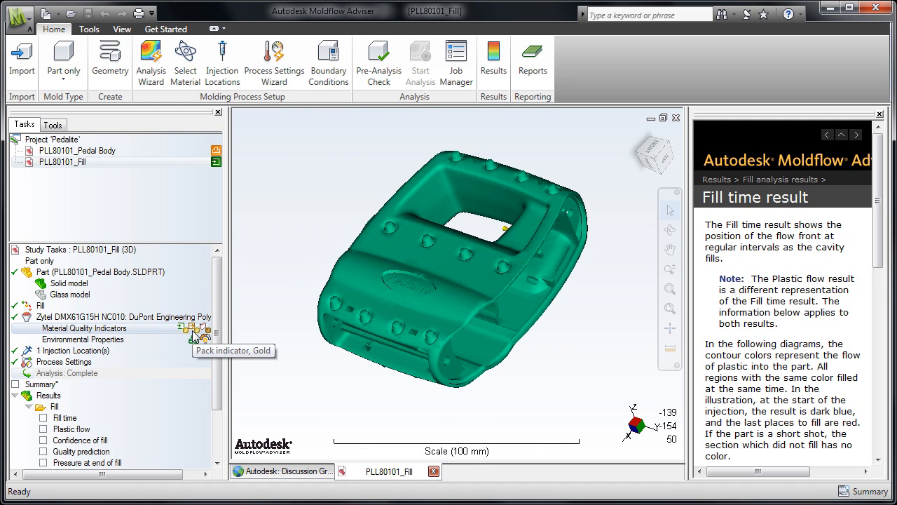
pyautogui.moveTo(207, 333)
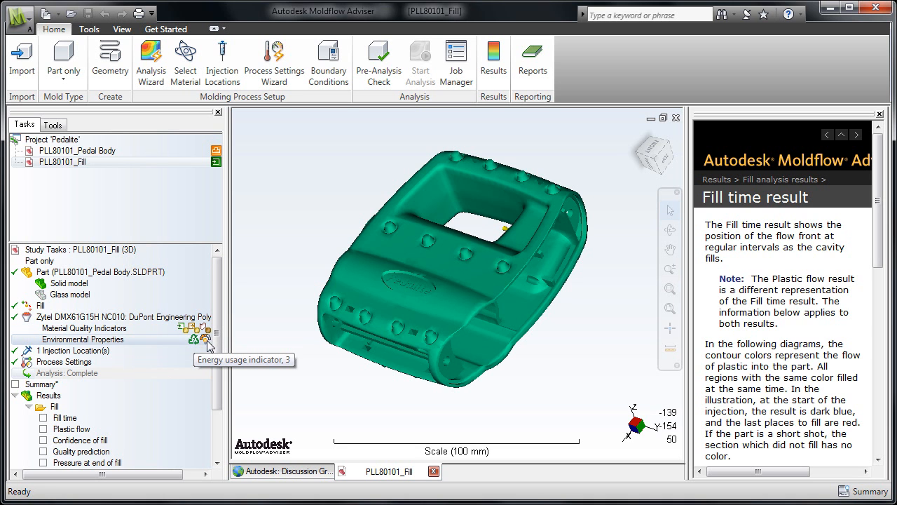
pyautogui.moveTo(291, 345)
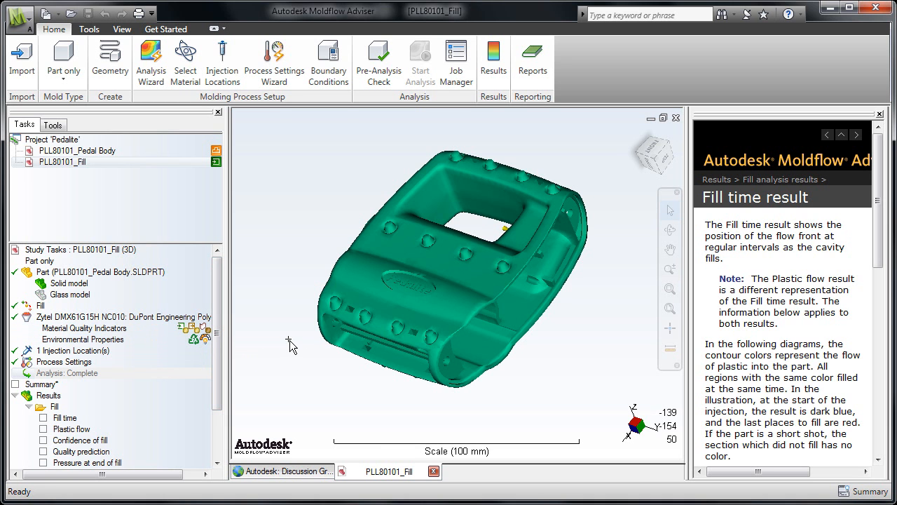
# - From the Get Started tab, launch Show Me's Quick Start Workflow training videos
pyautogui.click(166, 29)
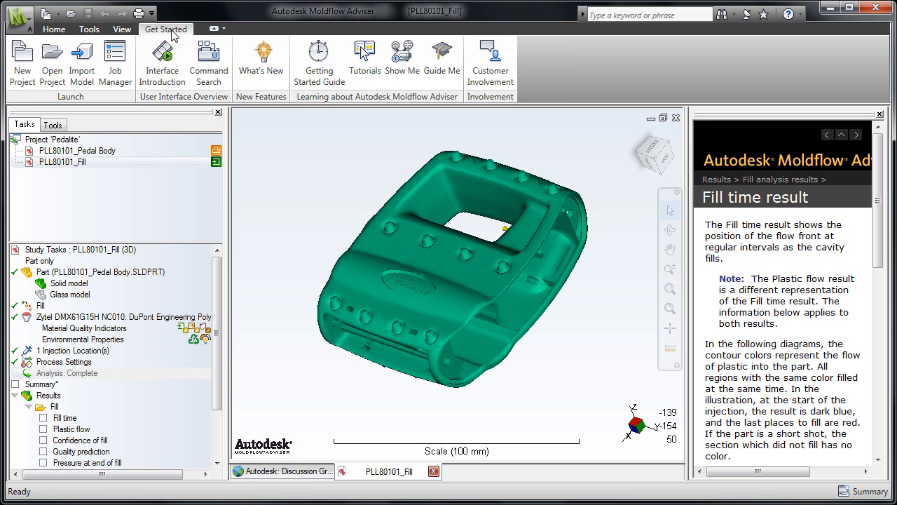
pyautogui.moveTo(319, 62)
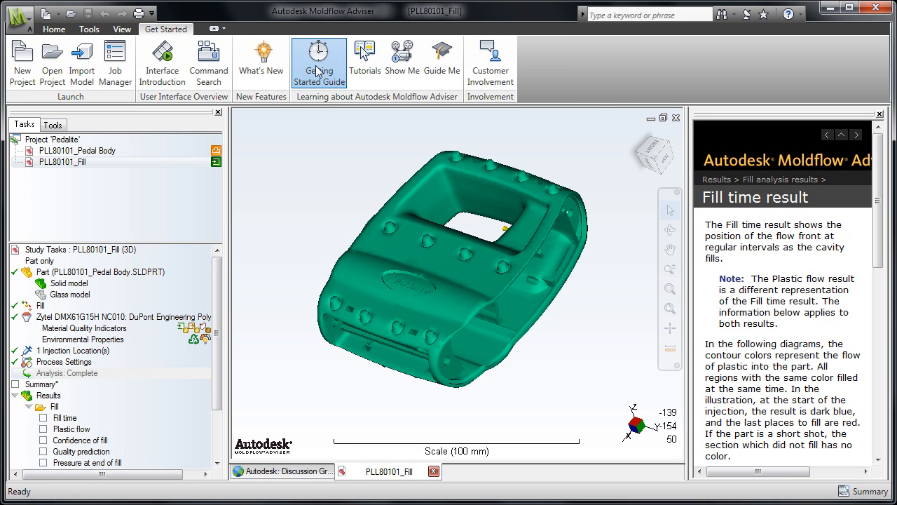
pyautogui.click(319, 62)
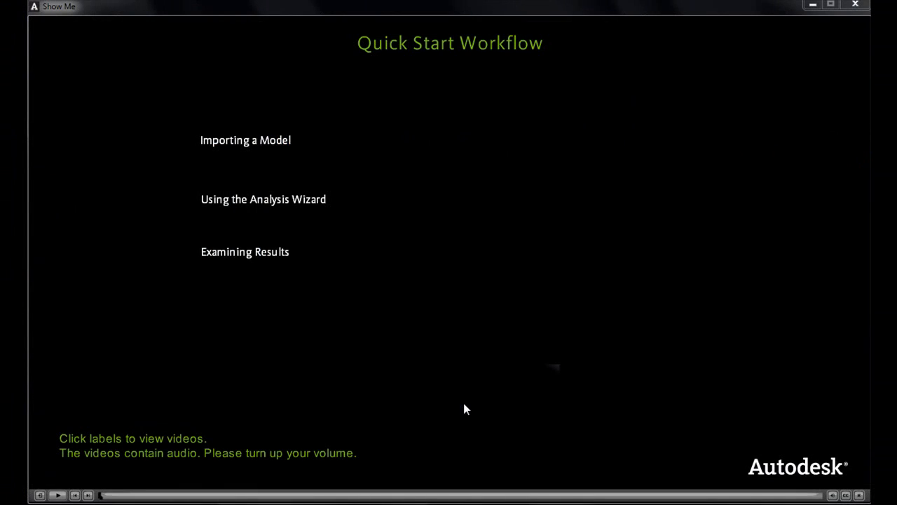
pyautogui.moveTo(252, 147)
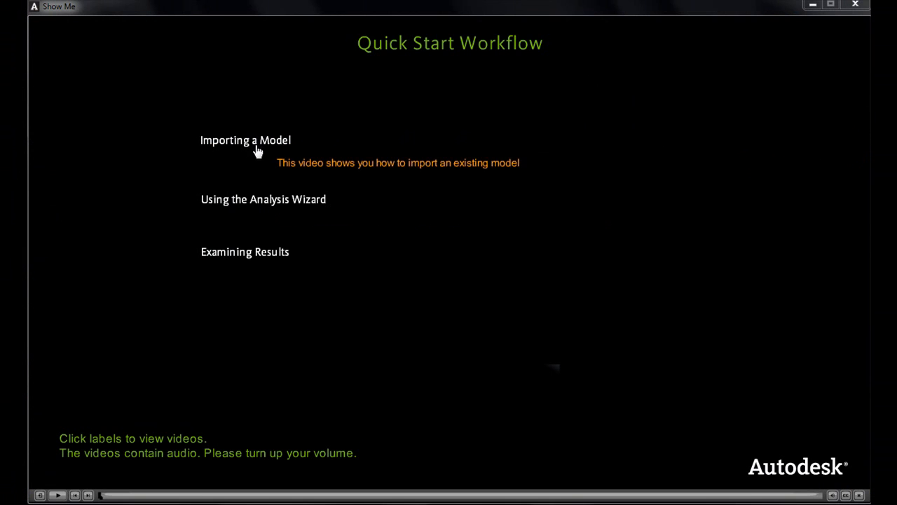
pyautogui.moveTo(263, 217)
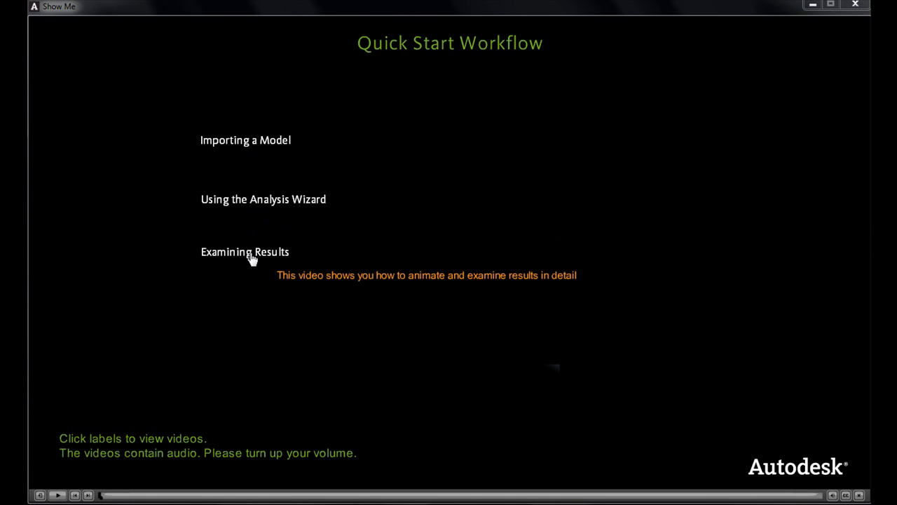
# - Play the 'Examining Results' video from the Quick Start Workflow list
pyautogui.click(245, 252)
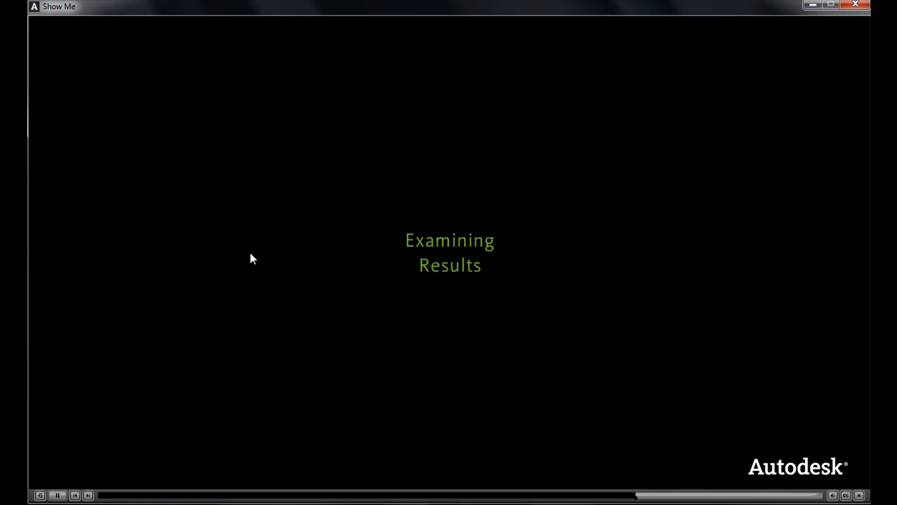